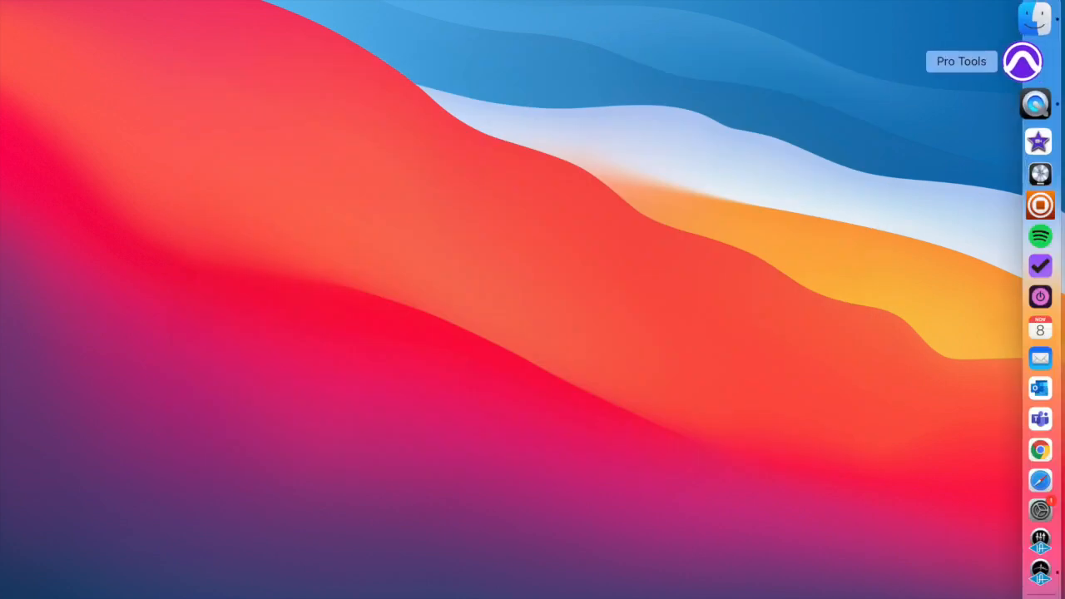
- Launch Pro Tools and open the pumpkin shaker session from the Dashboard
click(1034, 53)
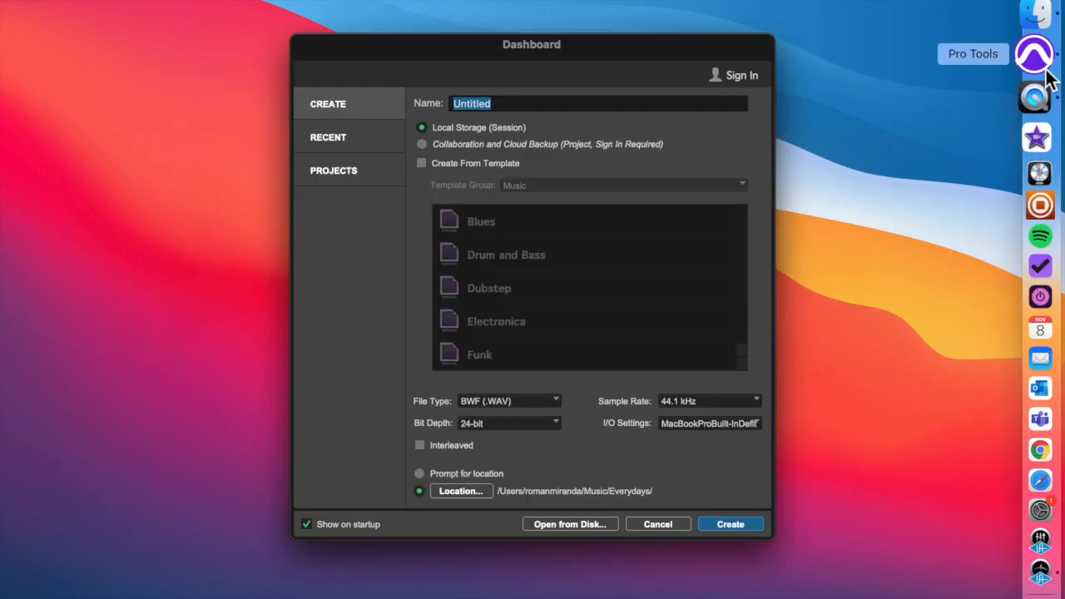
click(730, 523)
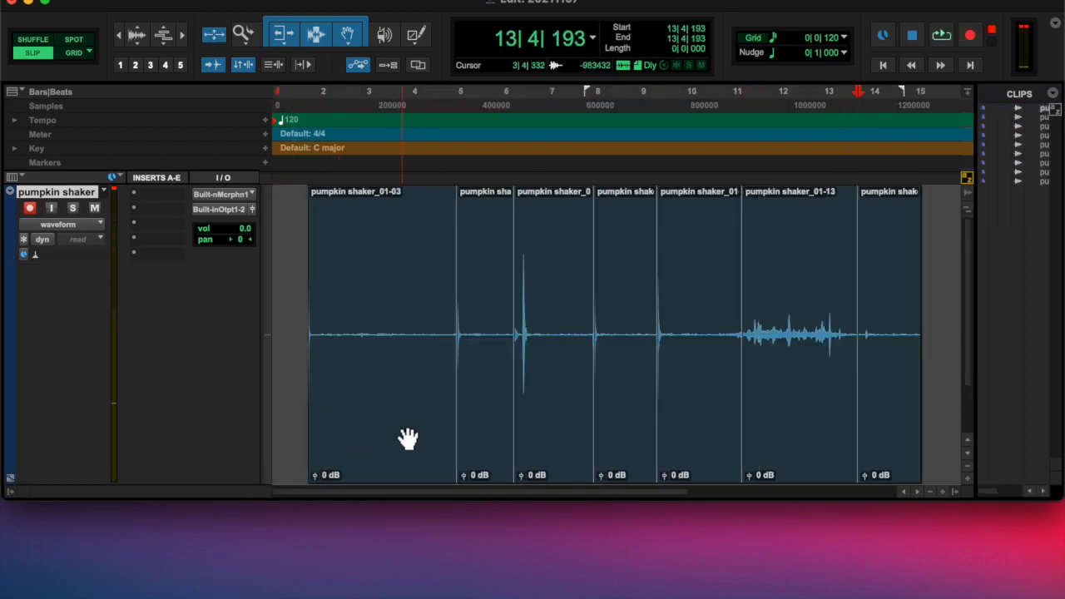
- Select the shaker clips and normalize them to a 0.0 dB peak with AudioSuite
click(374, 408)
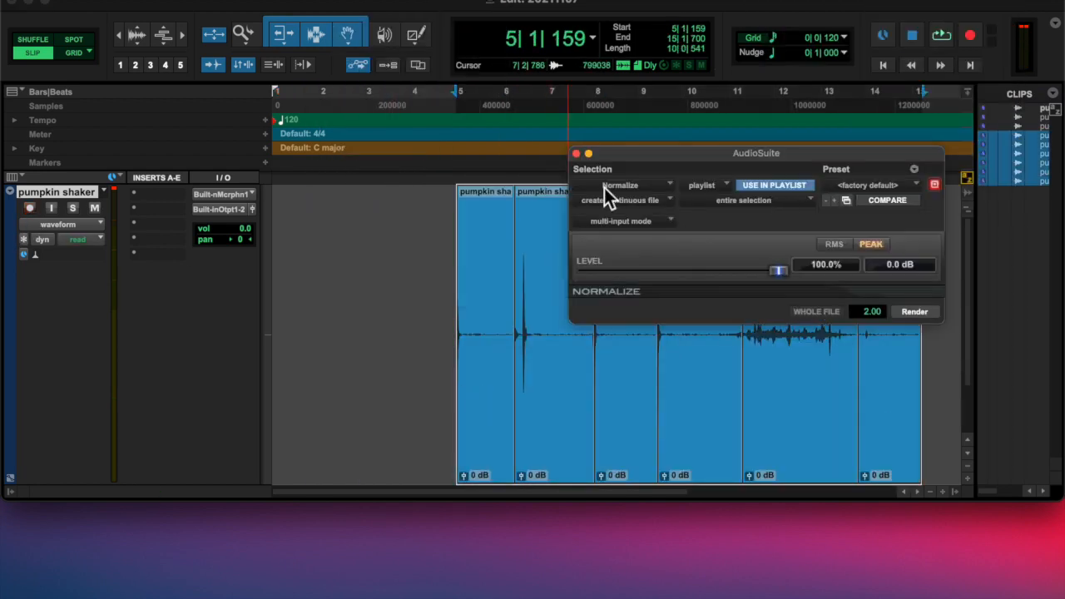
click(914, 311)
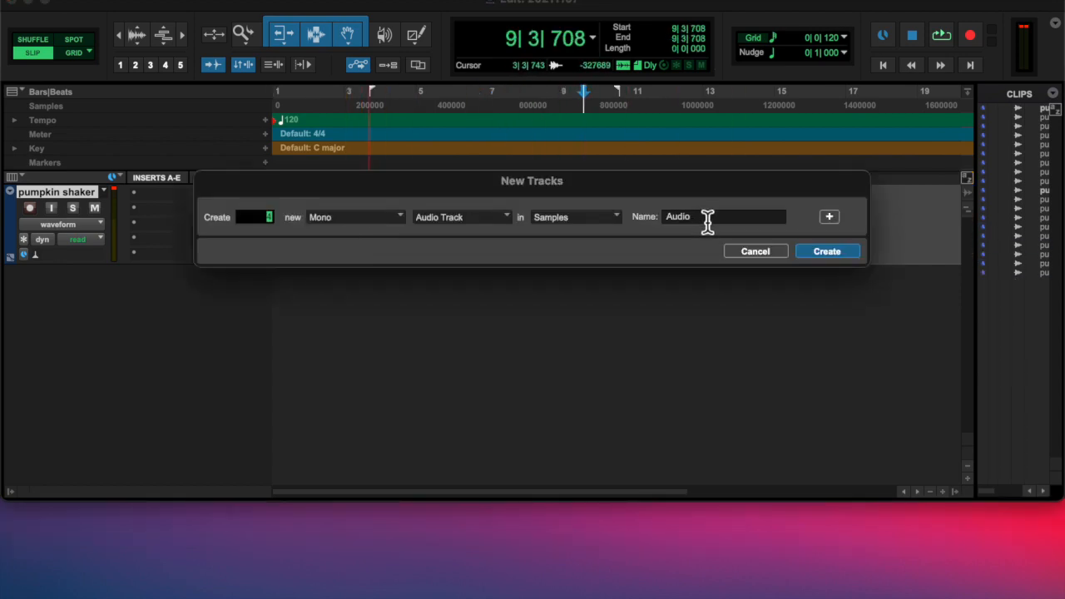
mouse_move(836, 196)
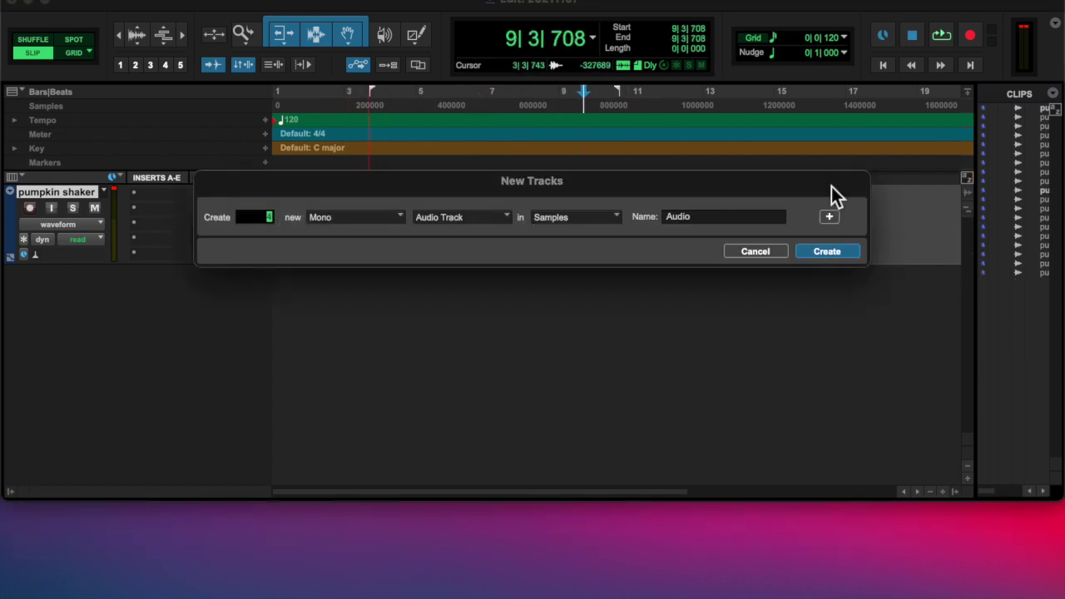
- Create four new mono audio tracks beneath the pumpkin shaker track
click(827, 251)
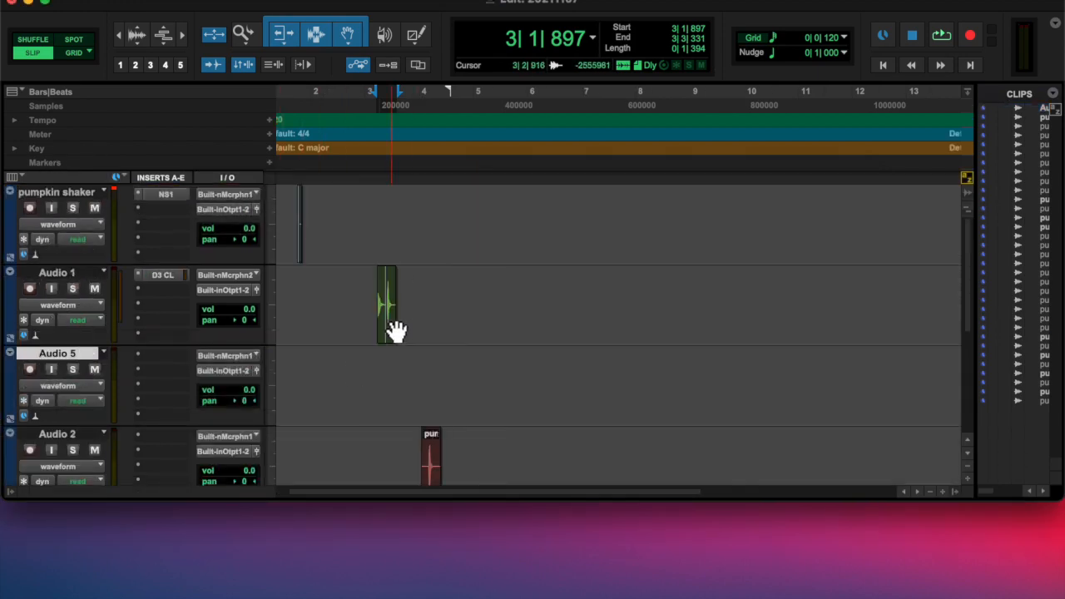
- Rename the tracks, including the pumpkin shaker track, to Whip, Tight shaker and Soft Hit
double_click(386, 304)
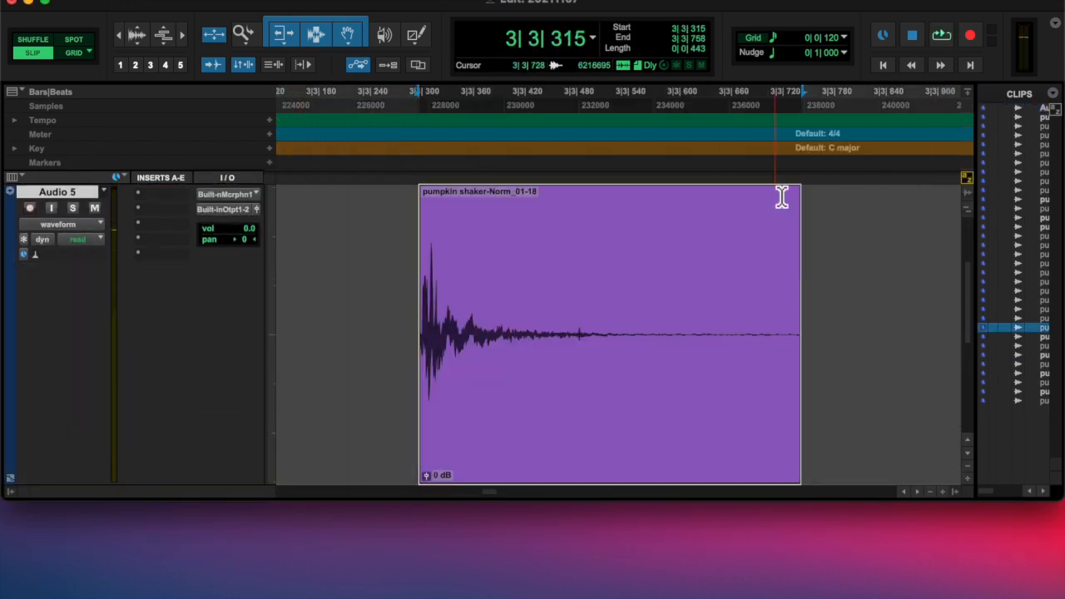
click(166, 194)
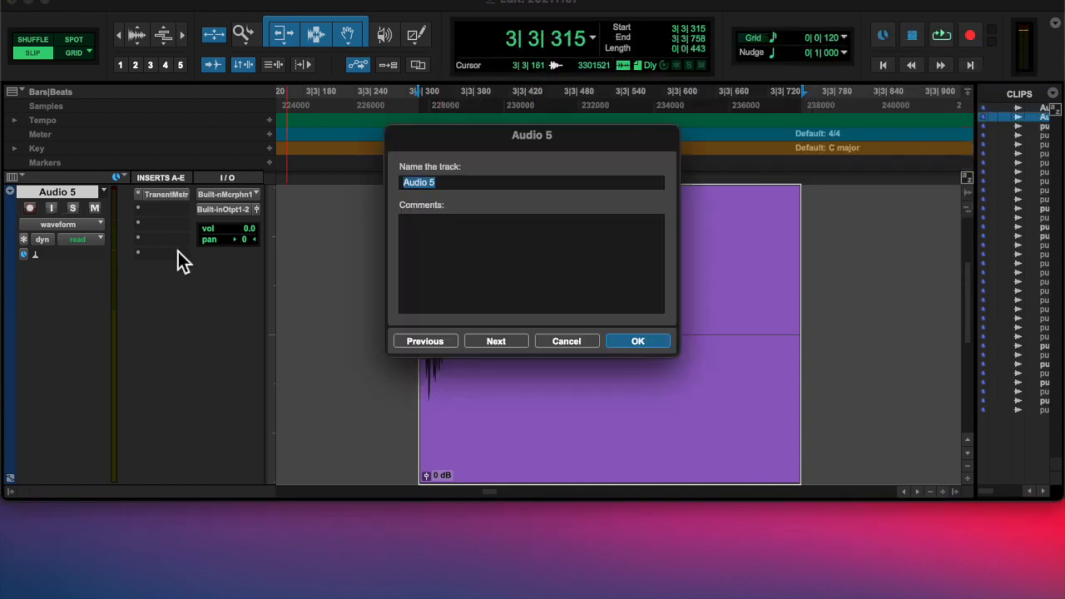
click(637, 341)
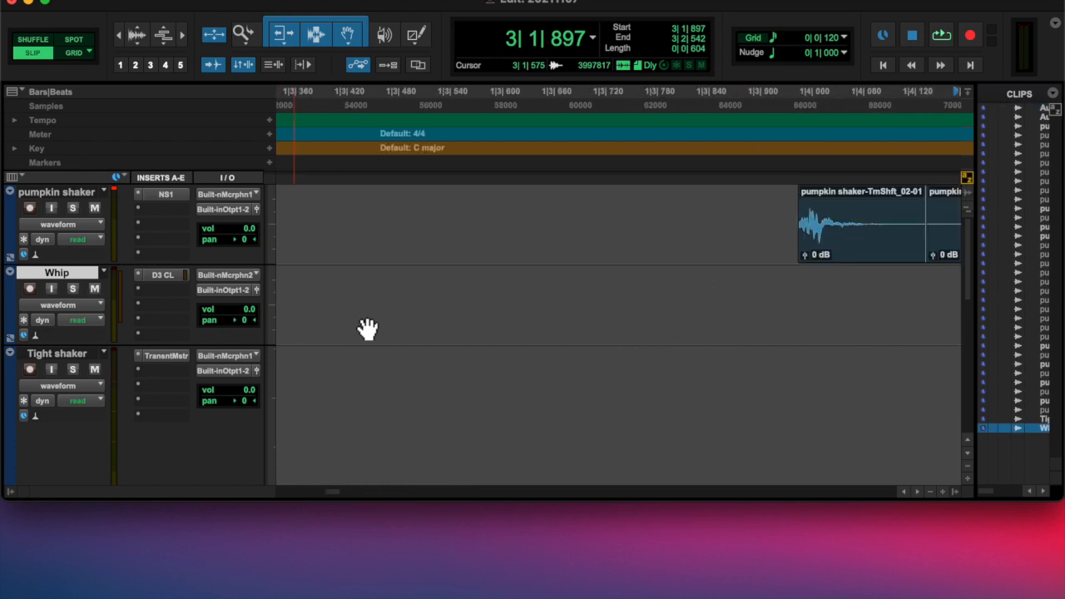
double_click(57, 191)
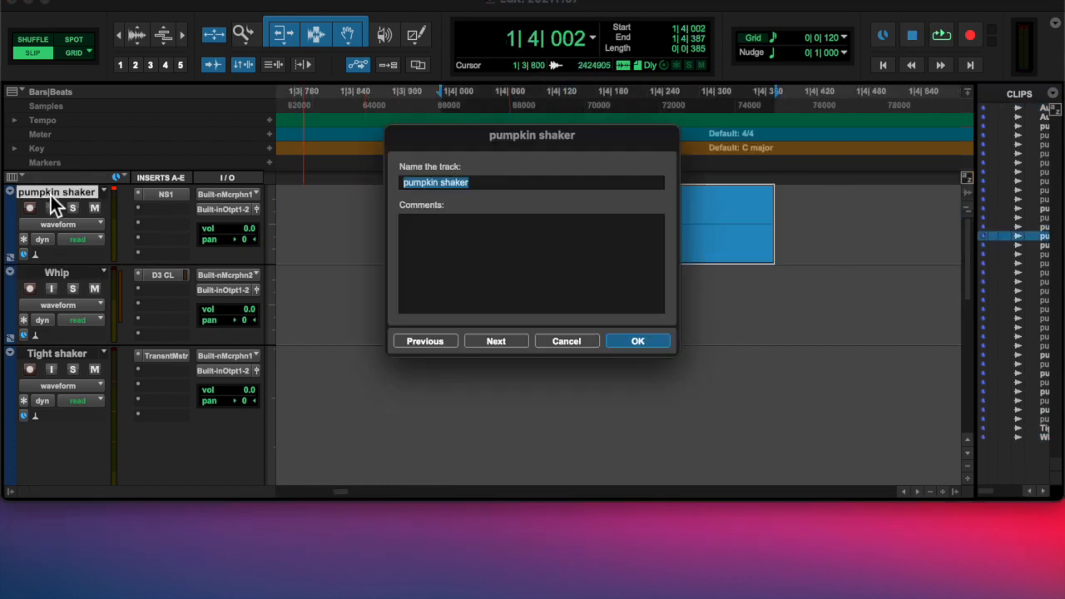
click(637, 341)
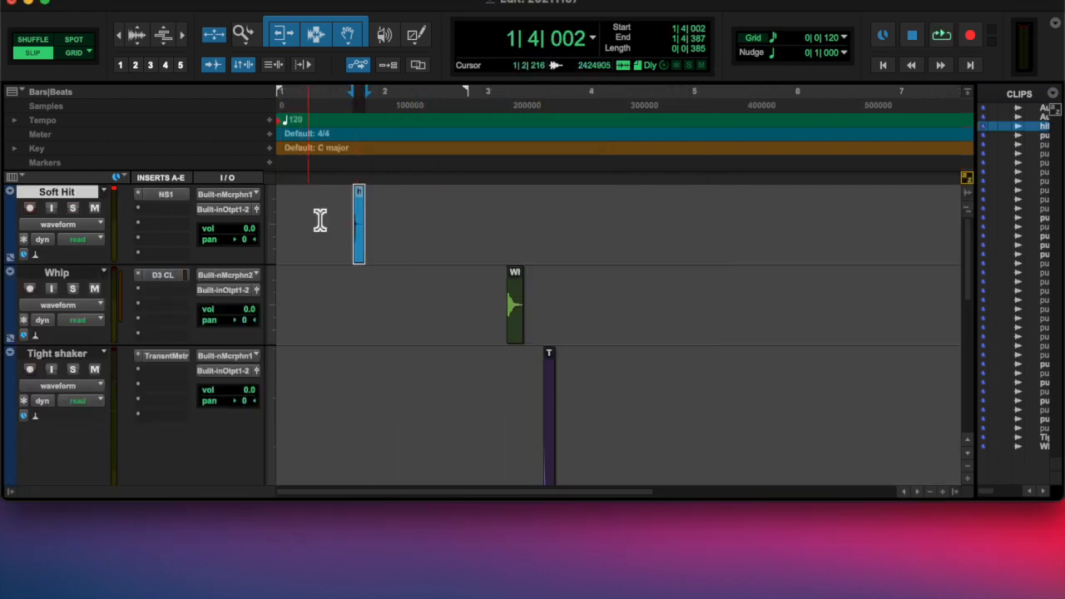
click(549, 416)
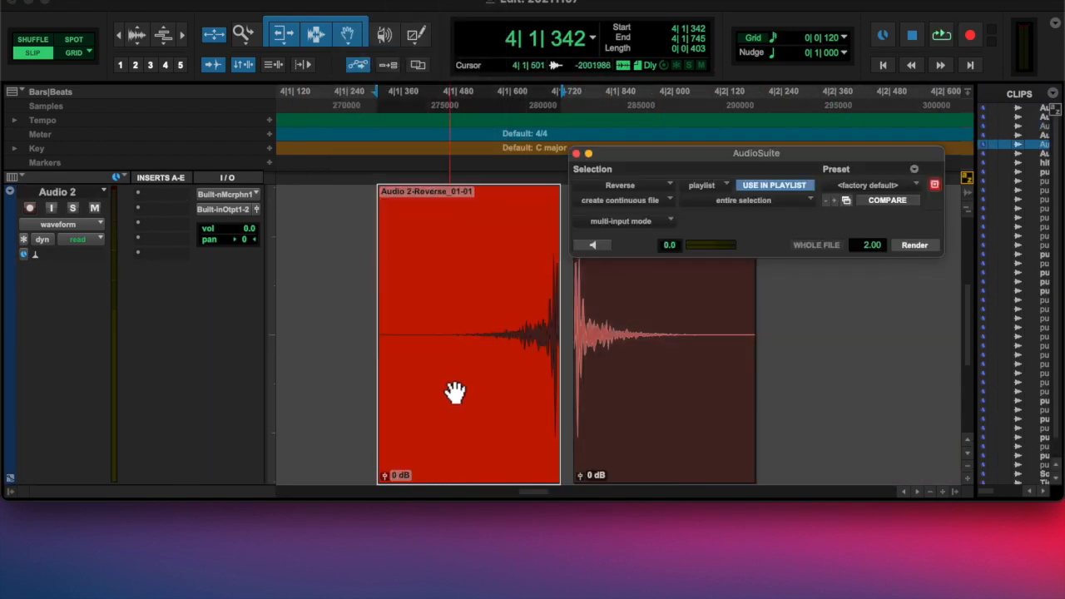
- Grab the reversed copy of the Audio 2 hit to place before the original
click(913, 244)
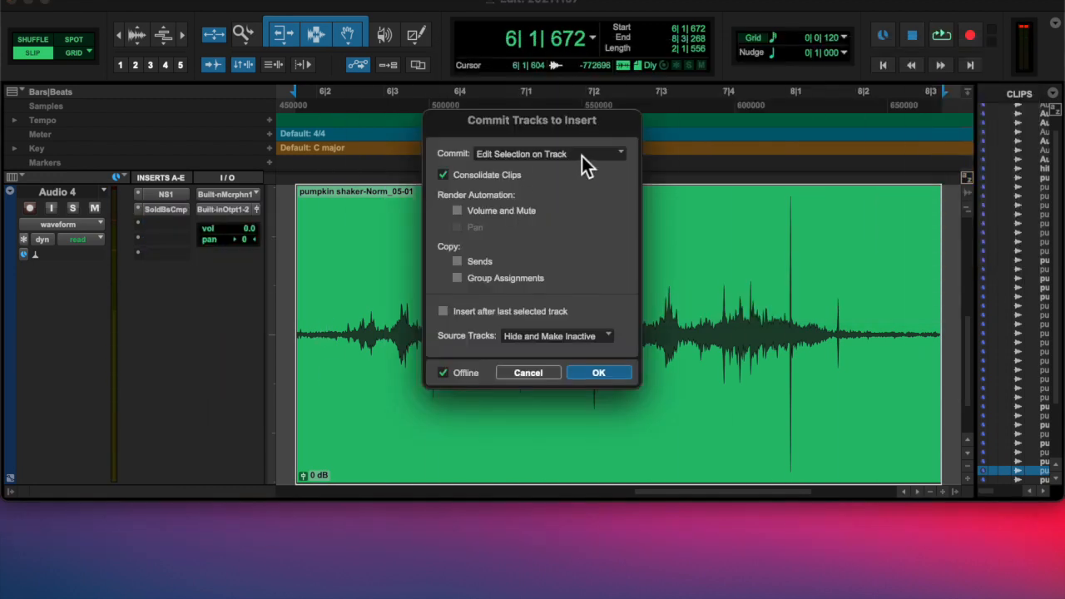
mouse_move(566, 265)
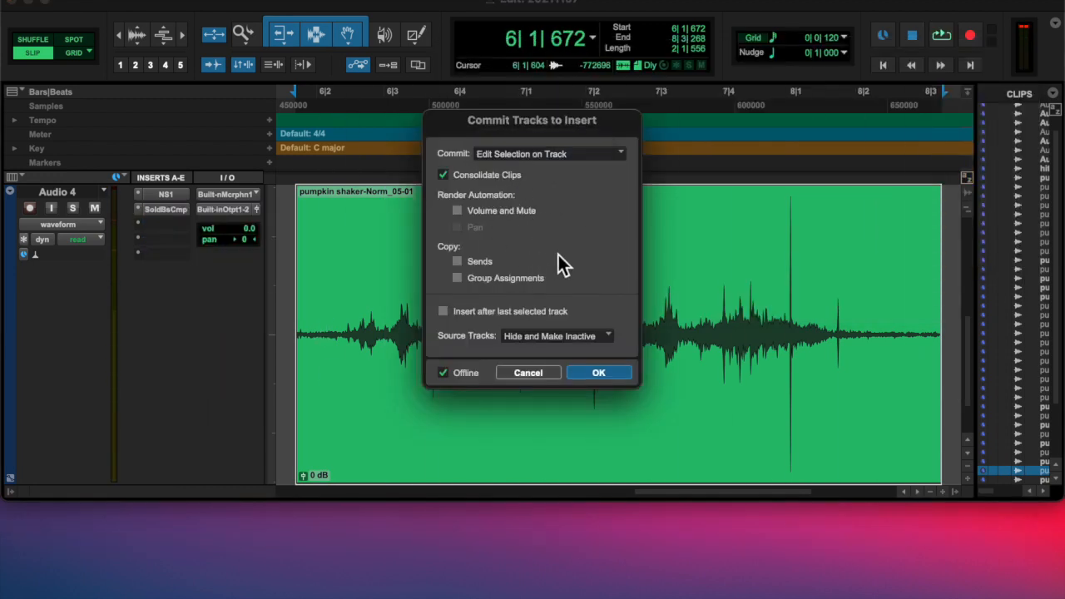
mouse_move(551, 391)
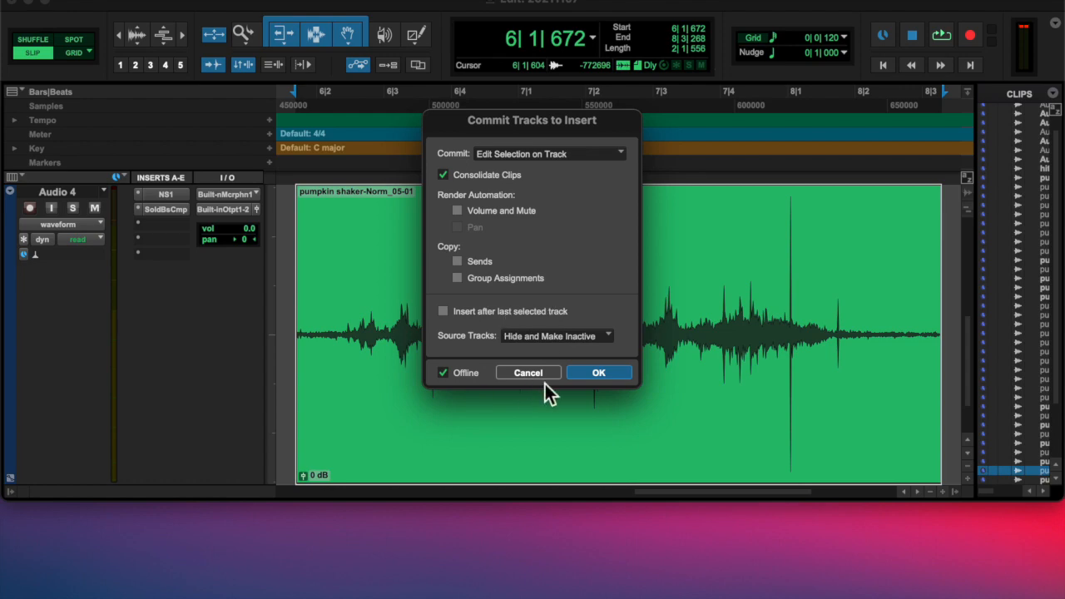
- Commit Audio 4 with Consolidate Clips checked, producing the Audio 4.cm track
click(598, 372)
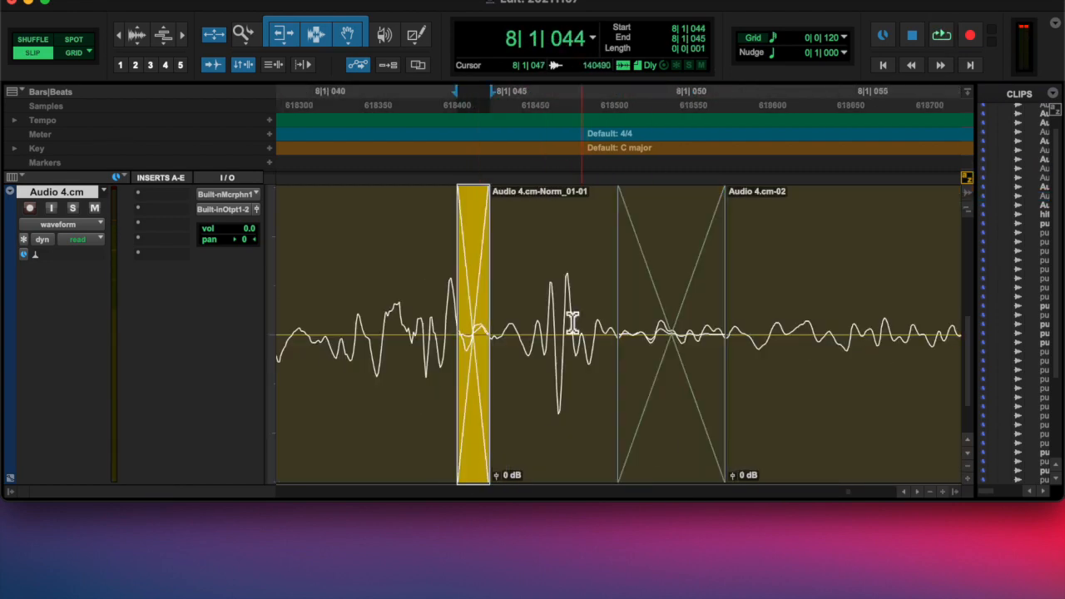
- Rename Audio 4.cm and other tracks to wet shaker, Tightpnchyshkr, reverse whip hit and 8-bit Whip
double_click(56, 192)
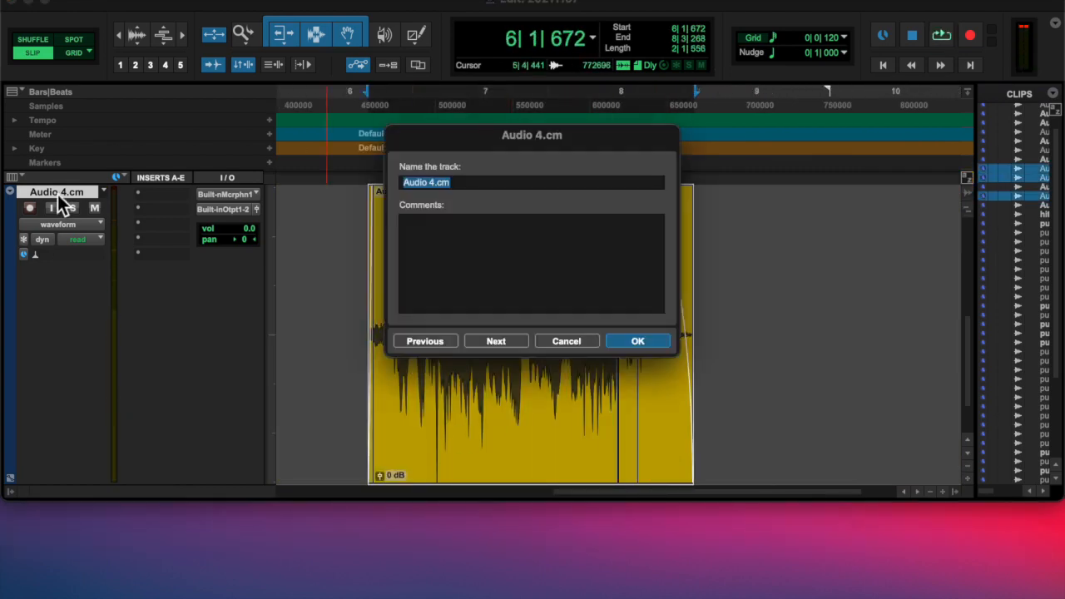
click(637, 341)
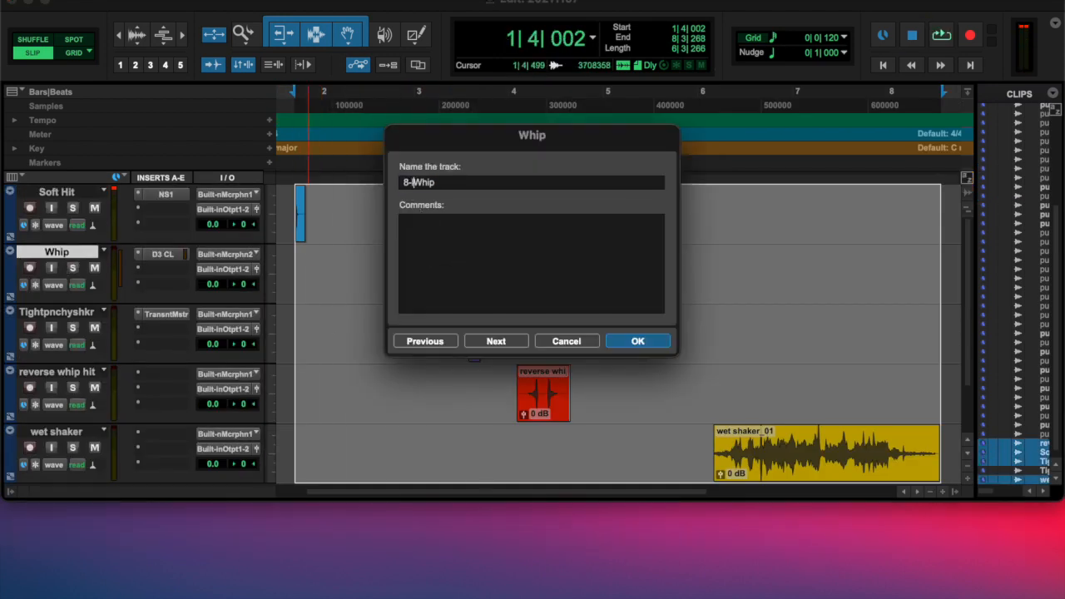
click(637, 340)
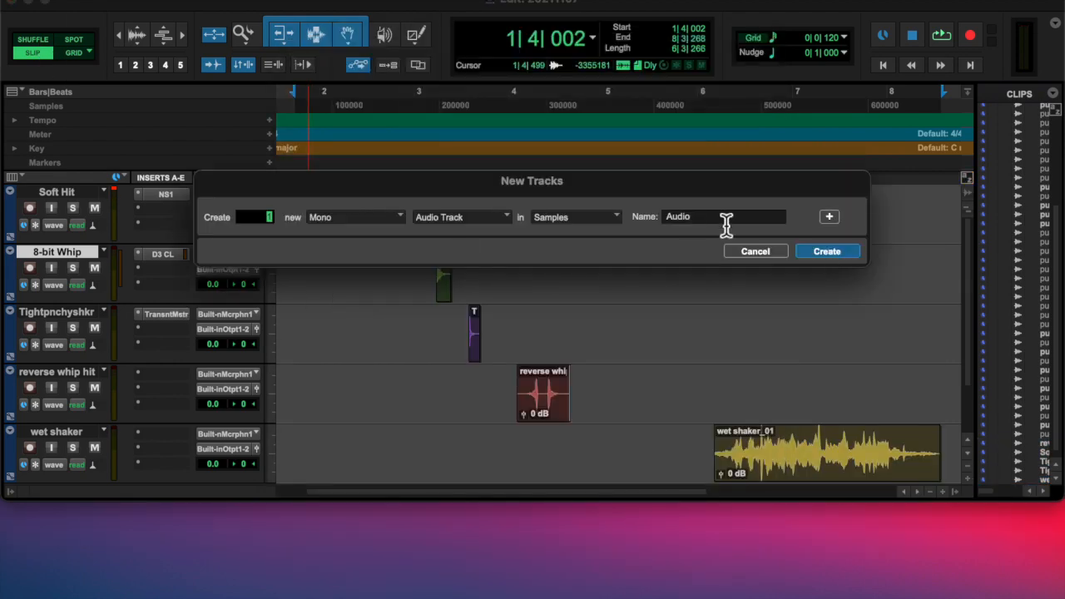
- Create one mono audio track below Soft Hit for EDIT TRACK
click(826, 250)
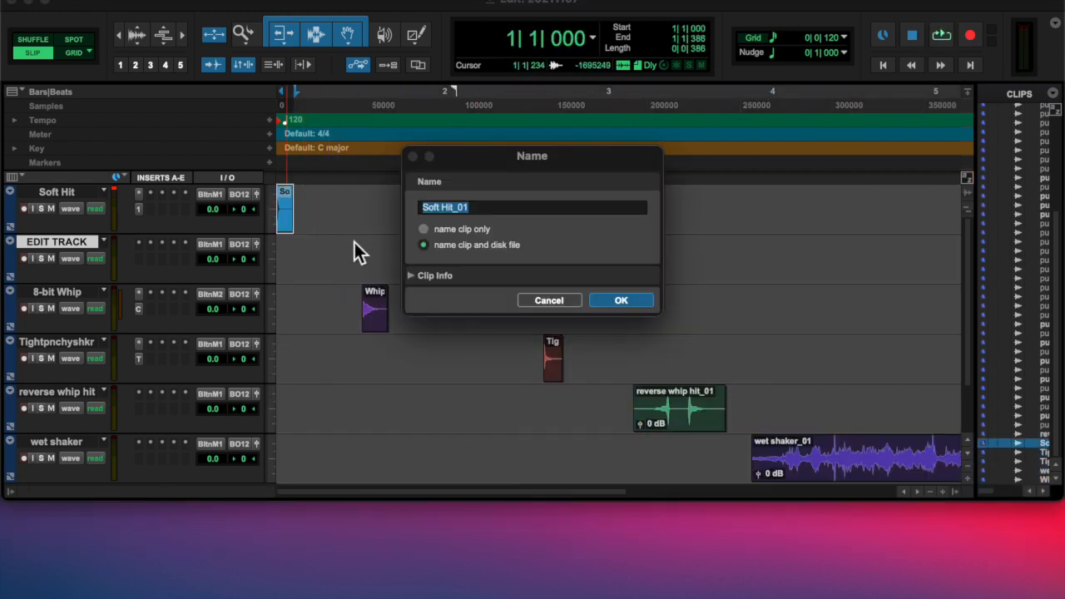
- Rename clips to 8-bit and wet_shaker, then play back the session
text(8-bit)
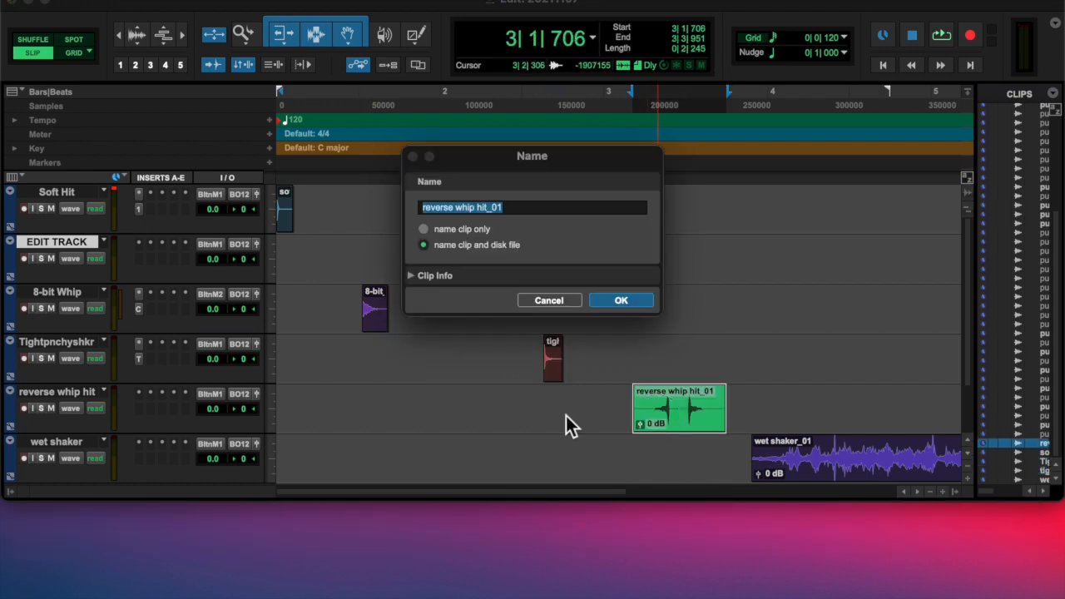
text(wet_shaker)
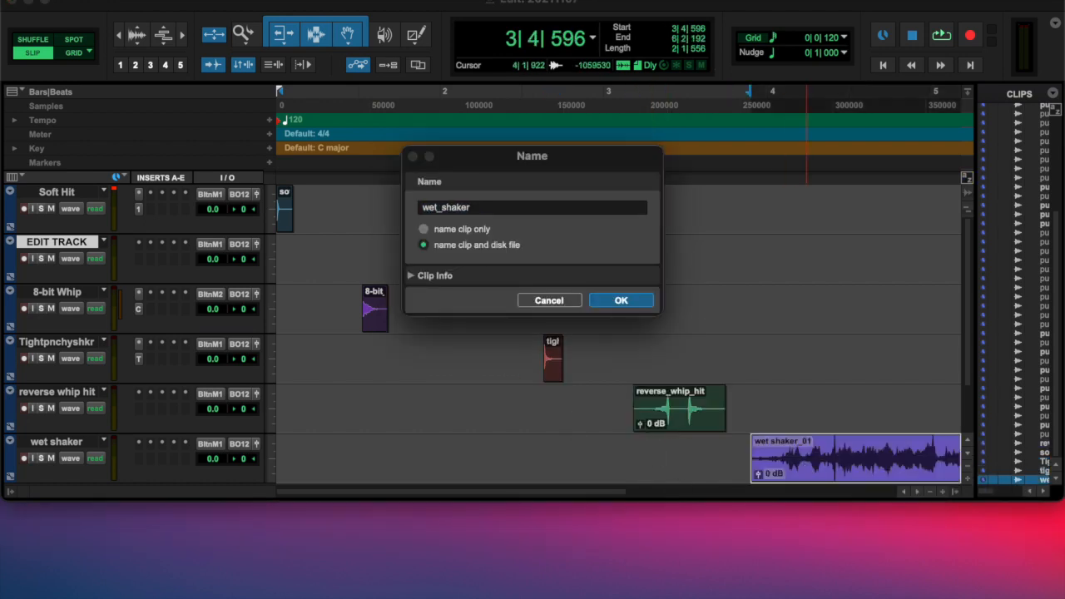
click(621, 299)
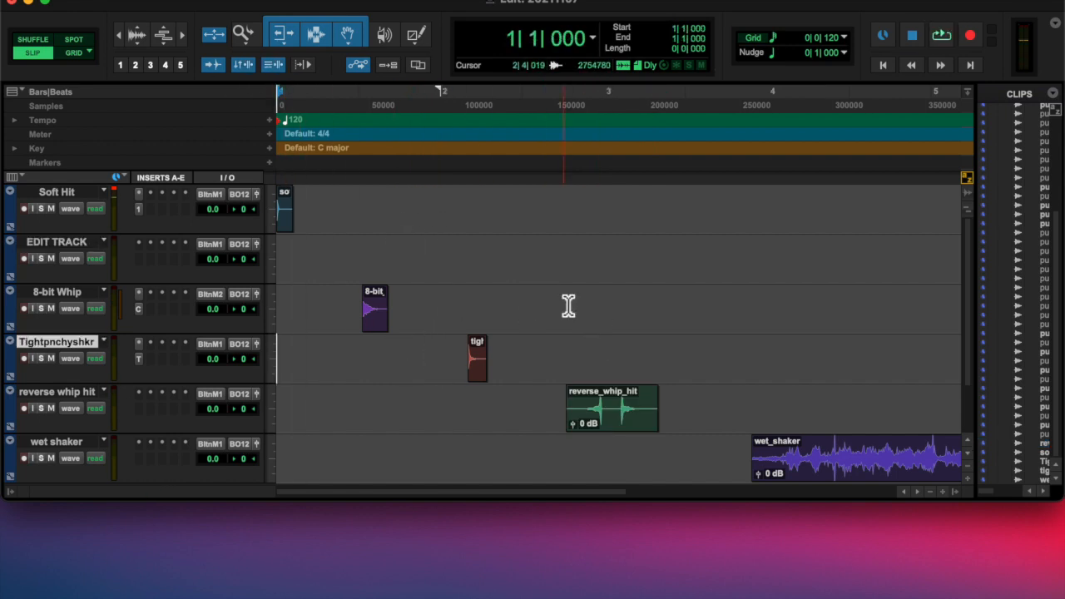
click(941, 35)
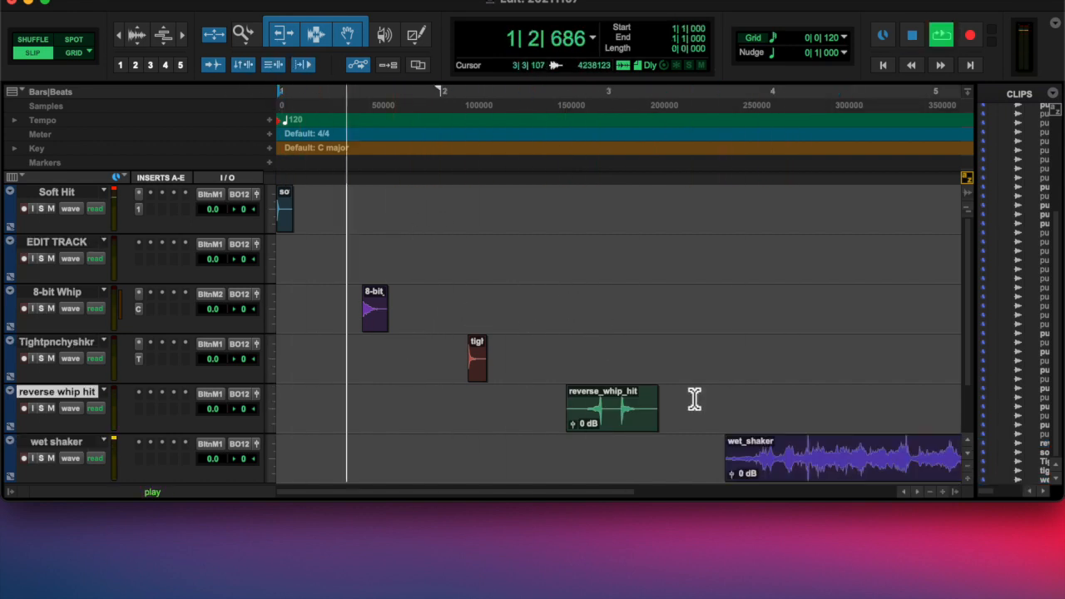